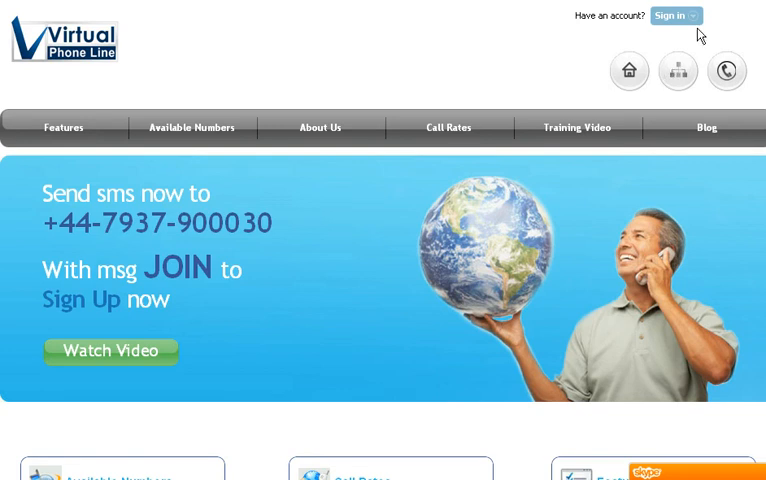
Step: Enter the username 'huzu' in the sign-in form, then close and reopen the form
left_click(670, 15)
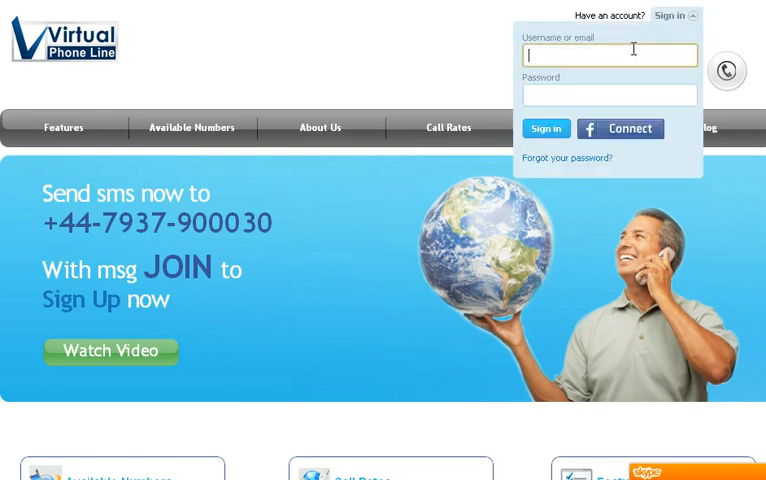
type("huzur bux")
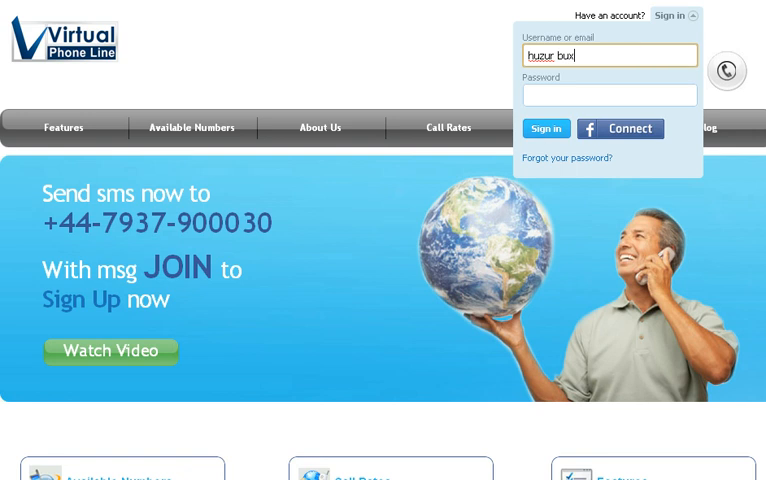
left_click(671, 16)
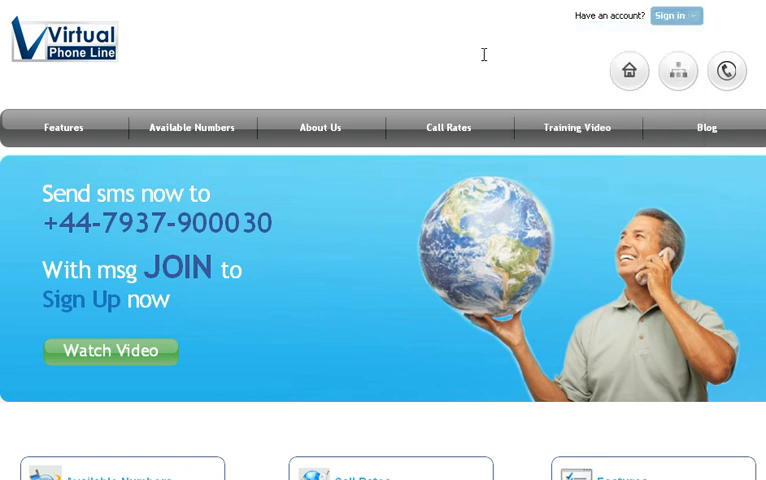
mouse_move(650, 33)
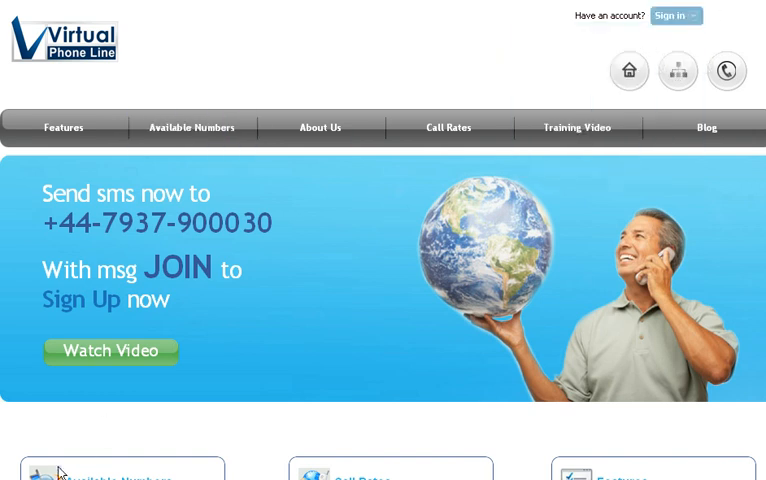
left_click(670, 15)
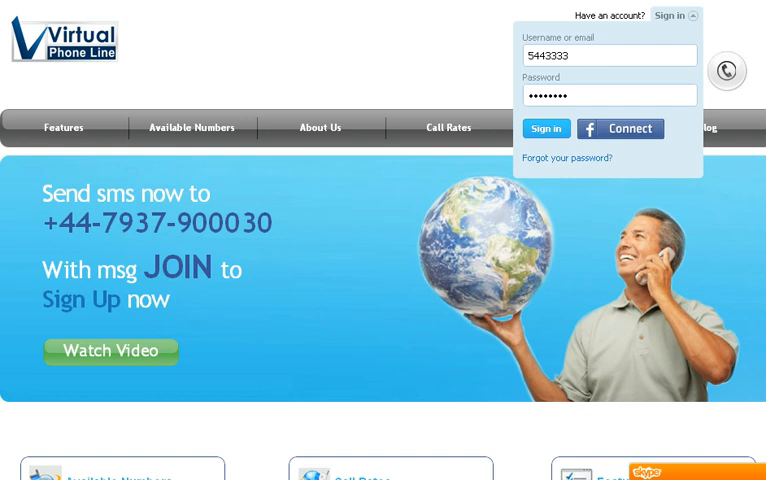
mouse_move(279, 396)
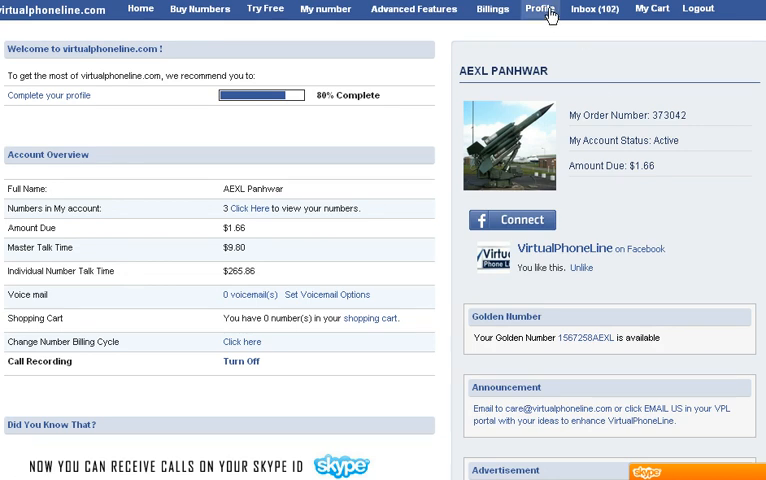
Step: Go to the Profile page and review the Customer Personal Information and Contact Information sections
left_click(538, 9)
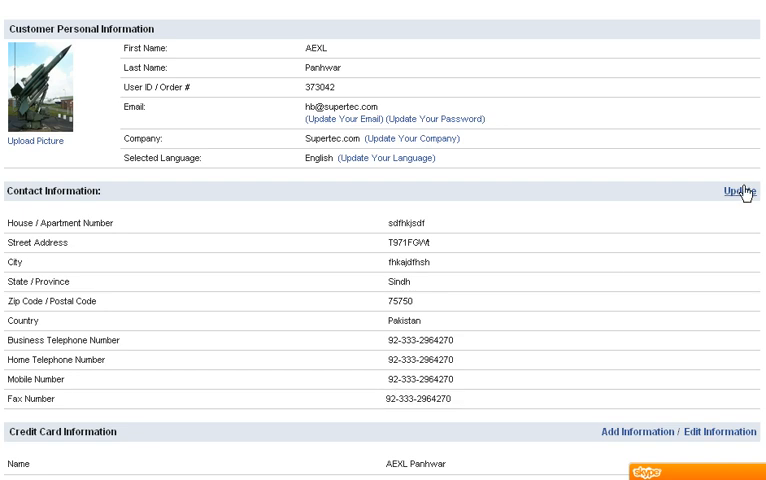
left_click(738, 191)
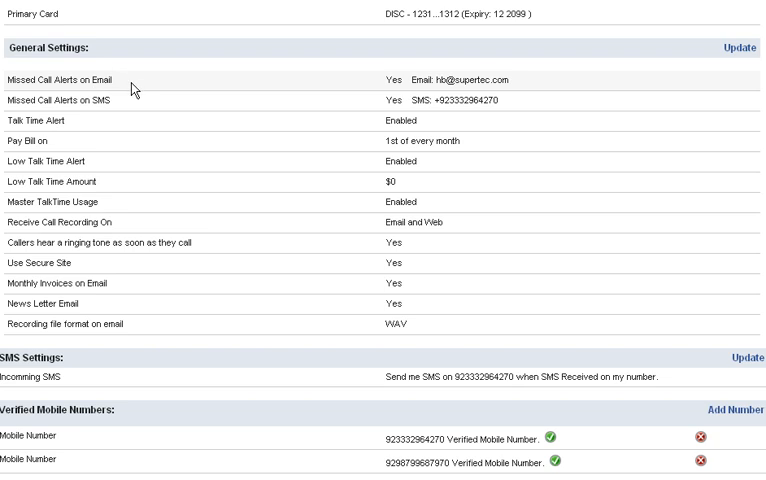
mouse_move(133, 123)
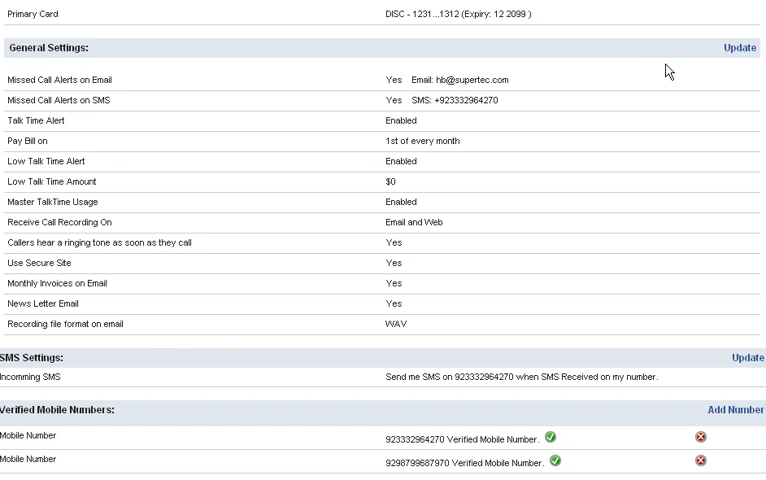
left_click(743, 47)
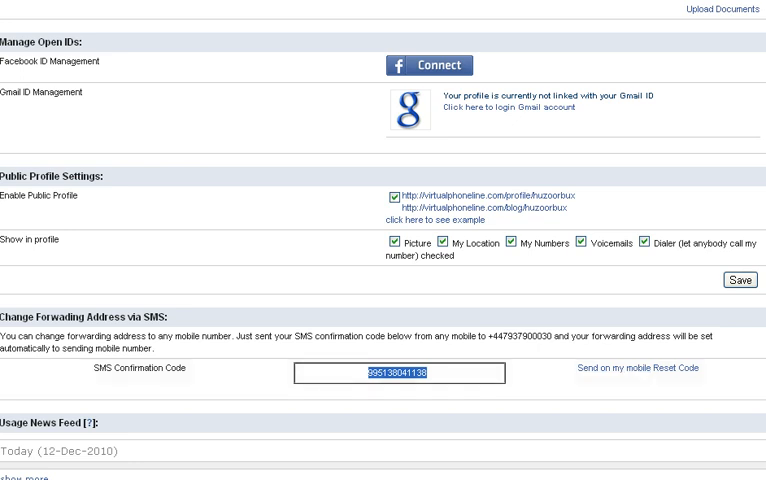
scroll("down", 3)
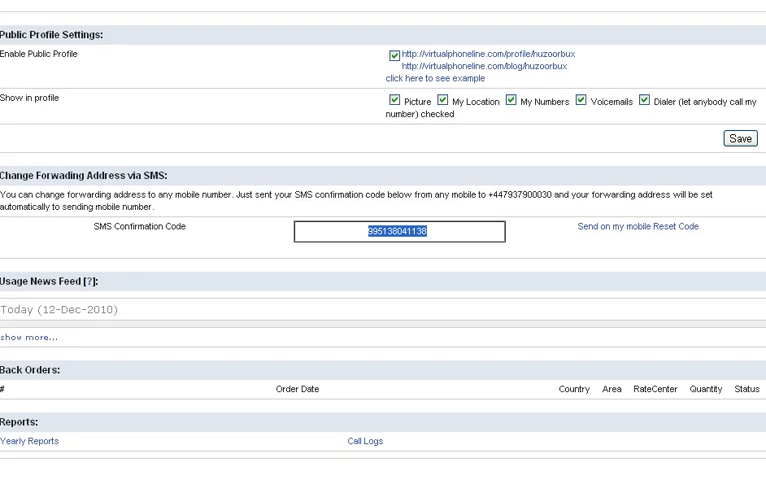